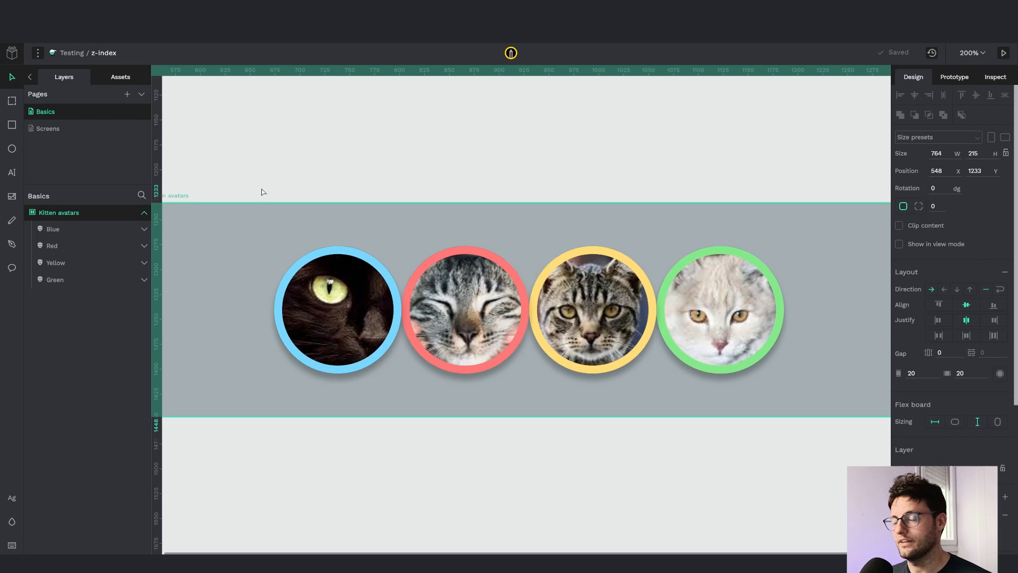
pyautogui.moveTo(844, 326)
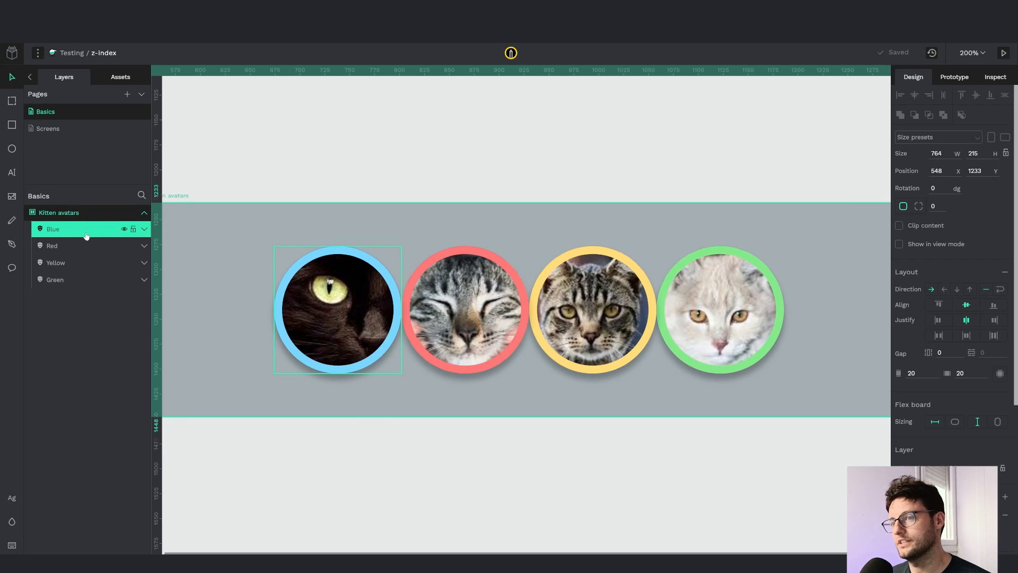
# Enter a column gap value of 20 (negative) so the four avatars overlap, then deselect
pyautogui.click(55, 279)
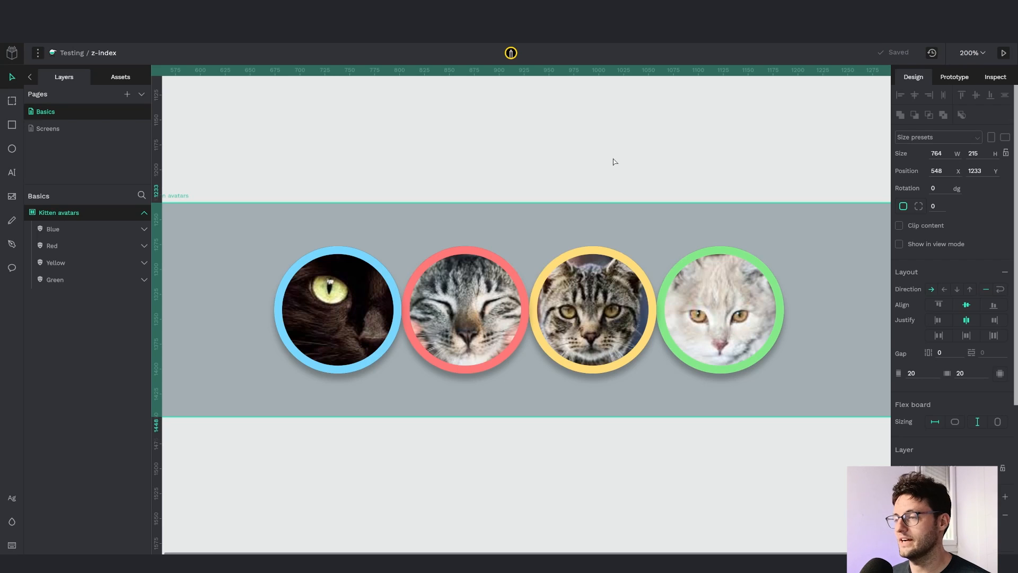
pyautogui.moveTo(382, 189)
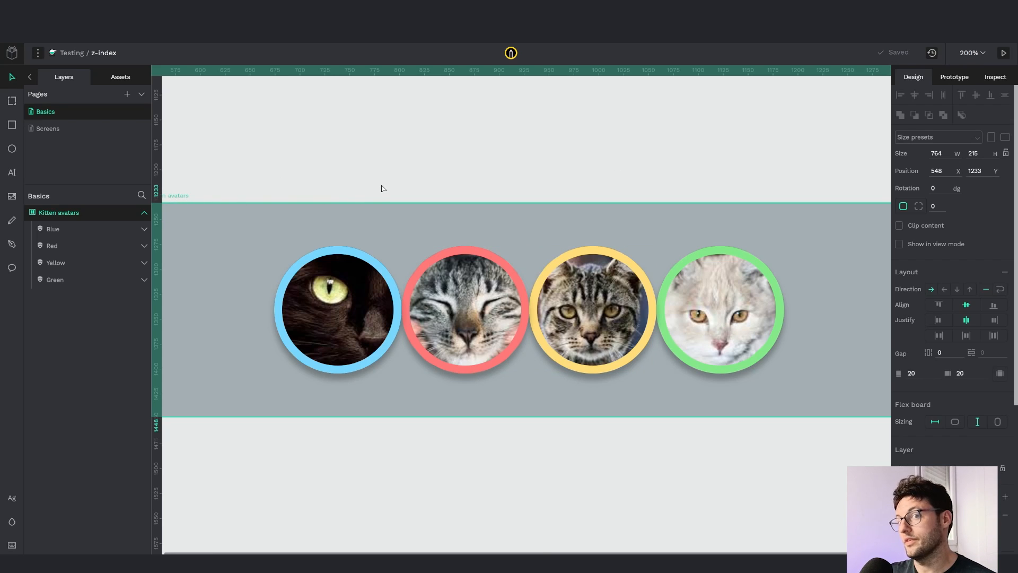
pyautogui.hscroll(3)
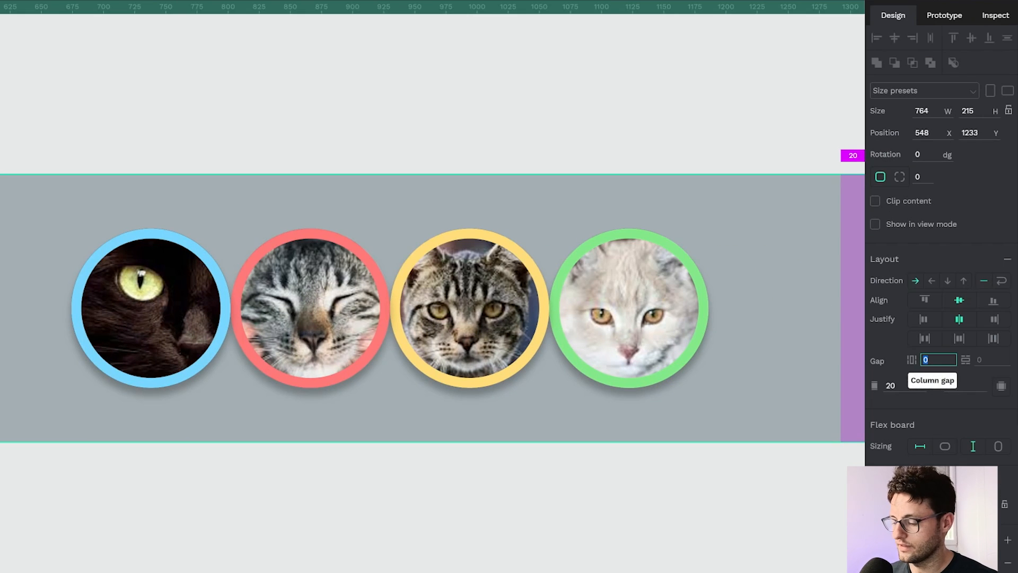
pyautogui.write('20')
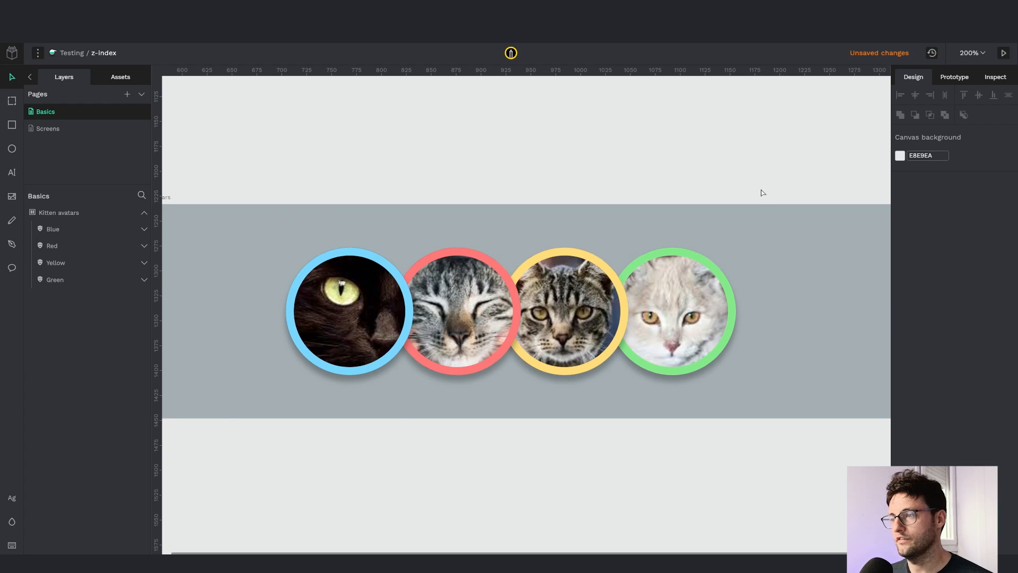
pyautogui.click(458, 311)
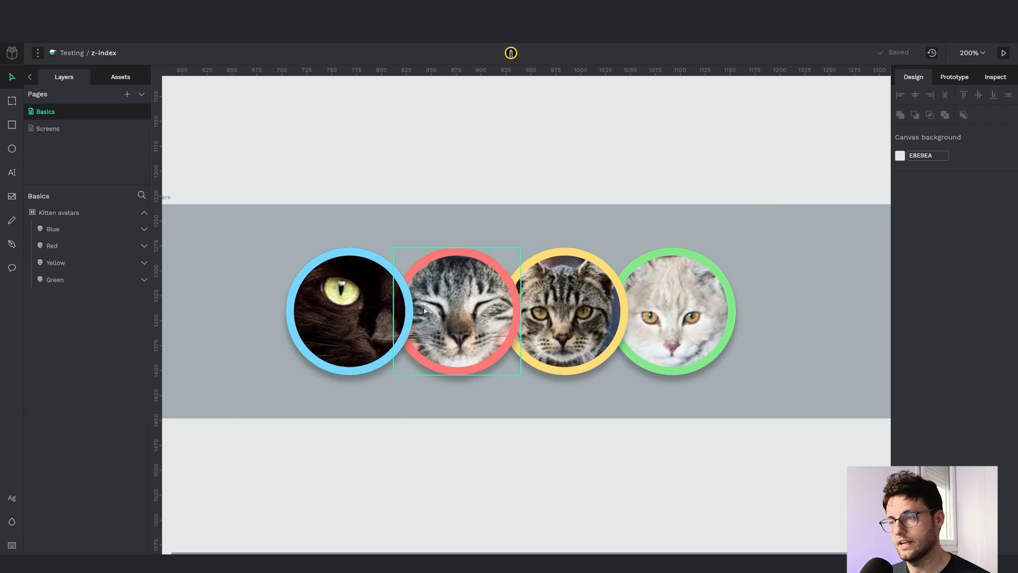
pyautogui.moveTo(523, 293)
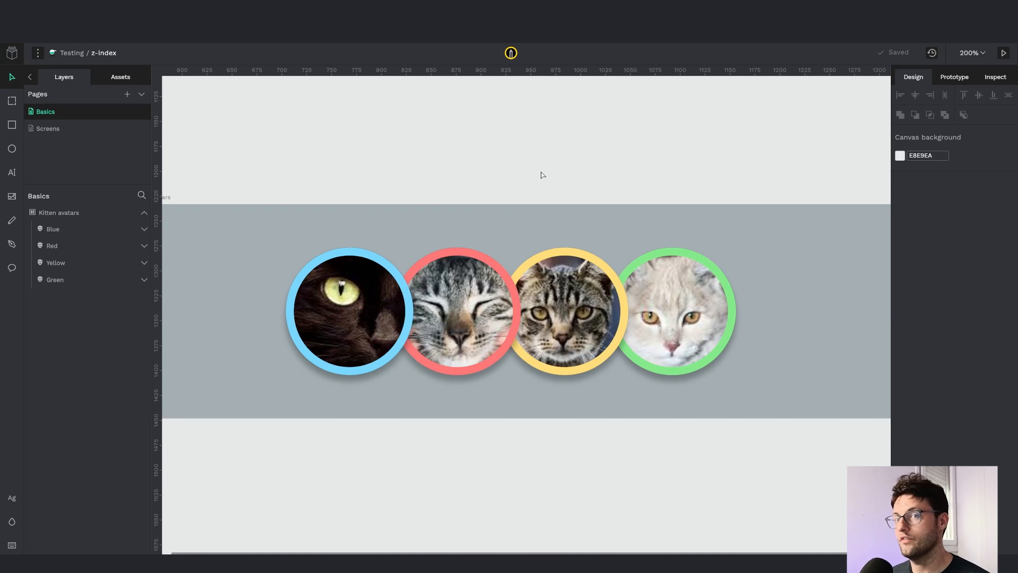
pyautogui.moveTo(256, 218)
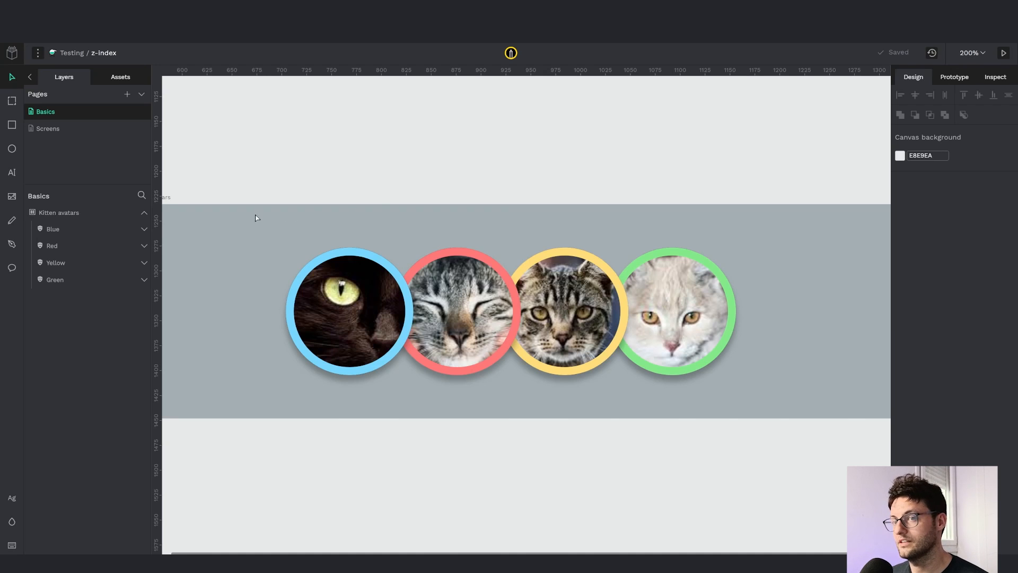
pyautogui.click(55, 262)
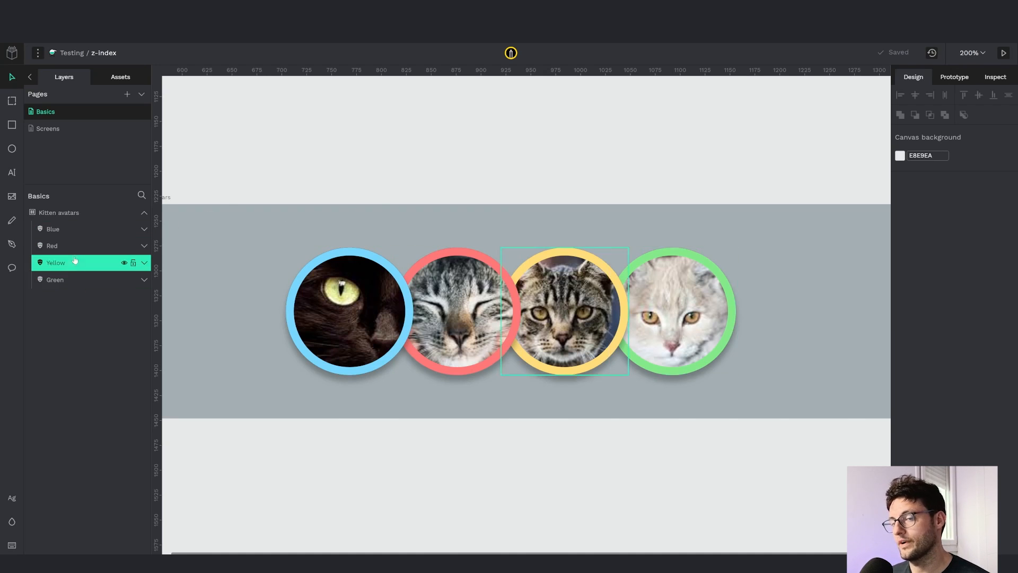
pyautogui.click(55, 279)
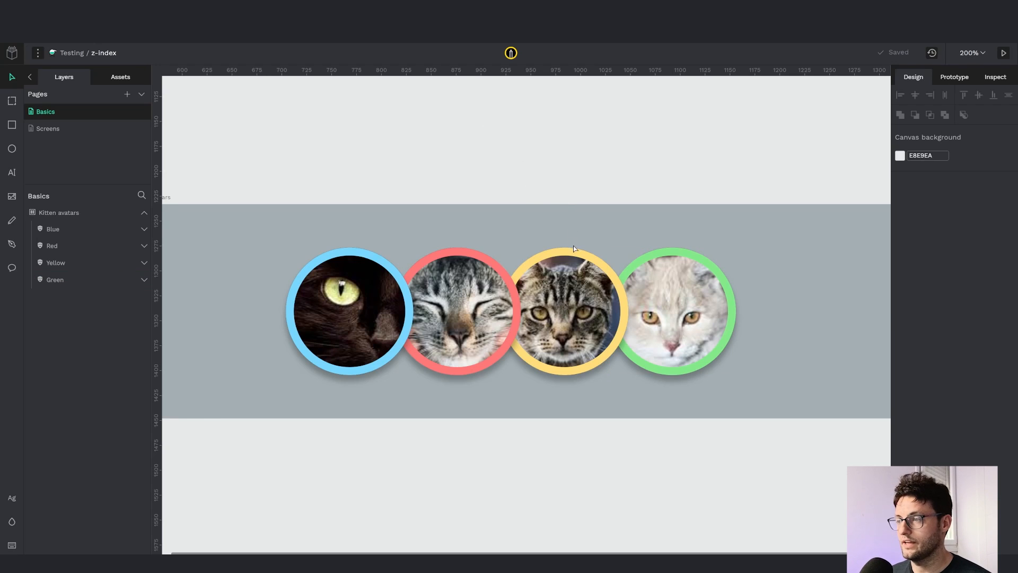
pyautogui.click(564, 293)
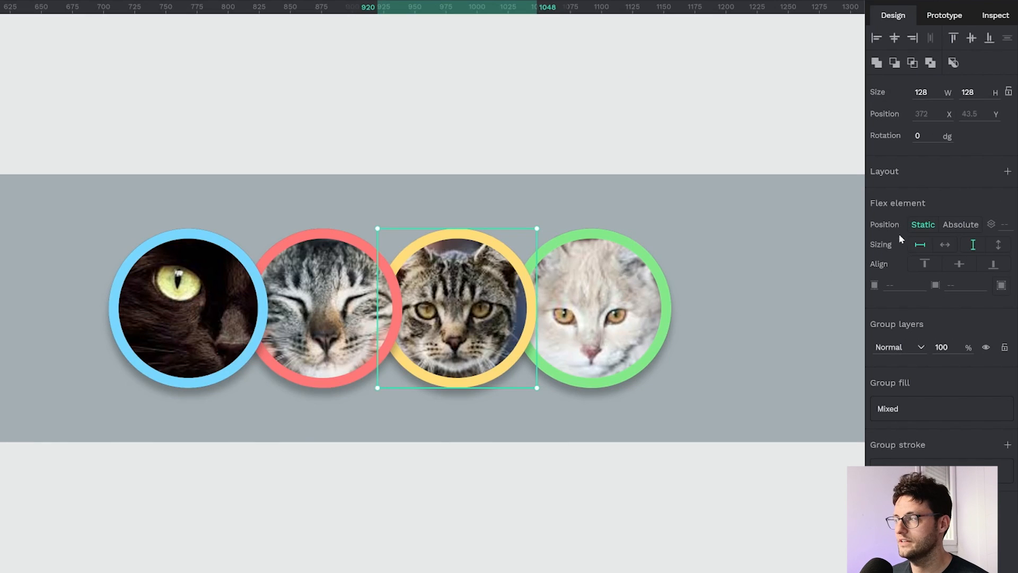
pyautogui.moveTo(992, 224)
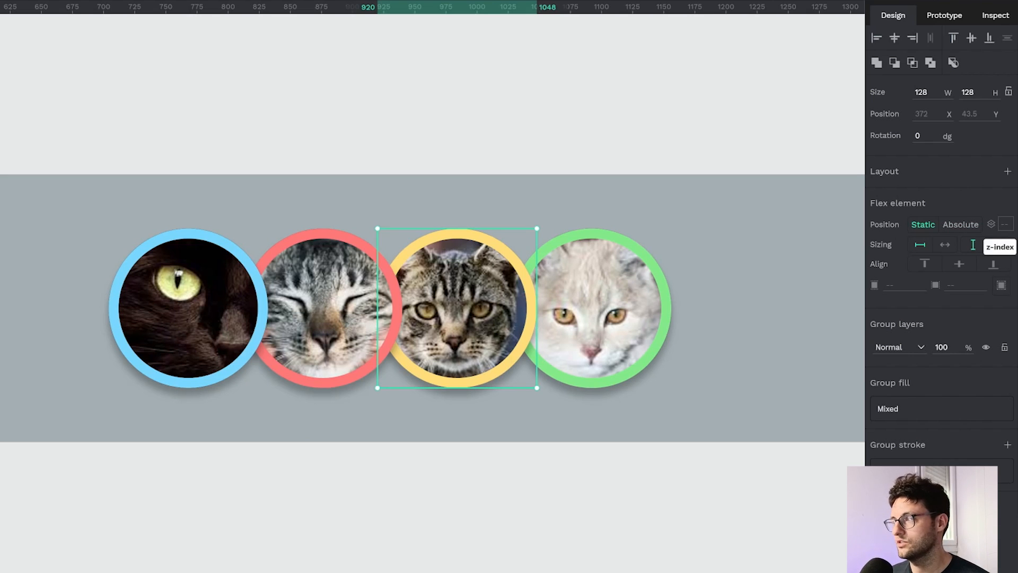
pyautogui.click(1005, 223)
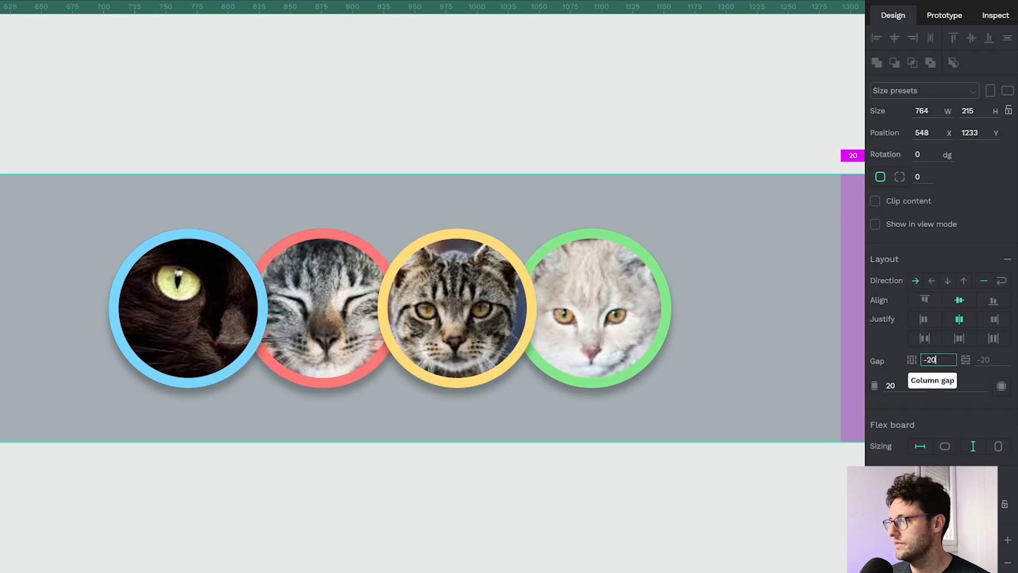
# Set the column gap to -40 and give the Yellow avatar a z-index of 20
pyautogui.write('-40')
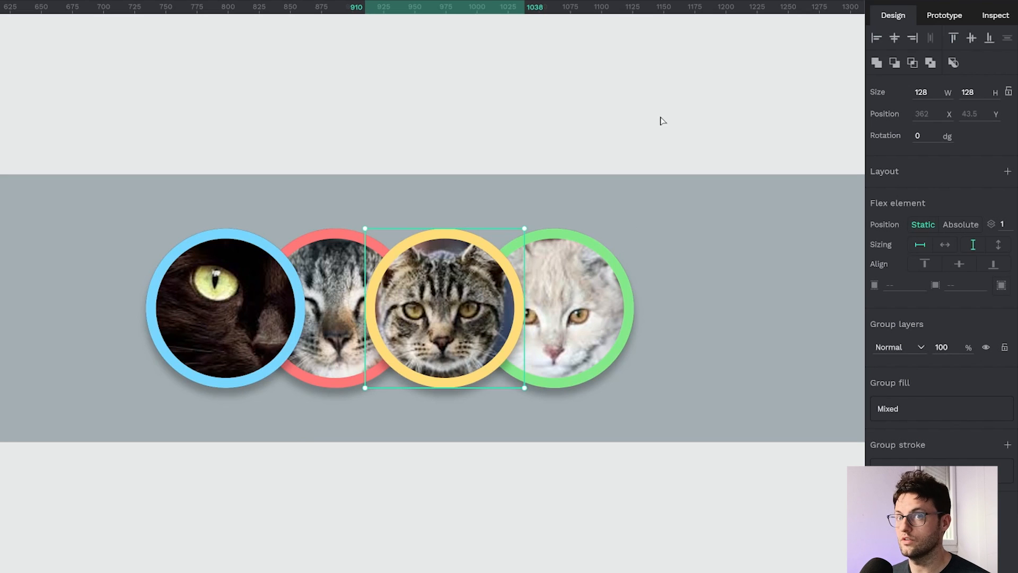
pyautogui.moveTo(472, 328)
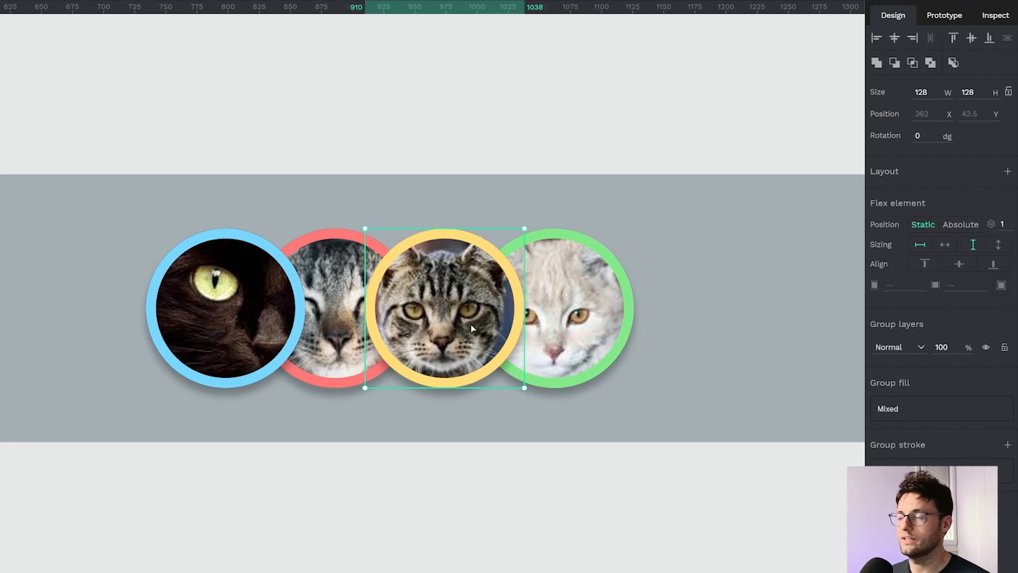
pyautogui.click(1005, 224)
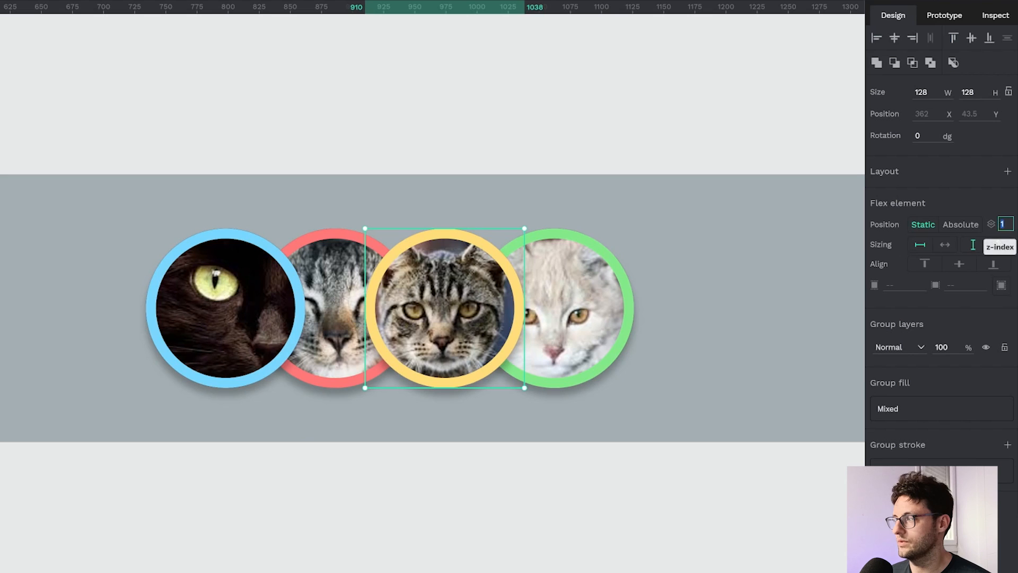
pyautogui.write('20')
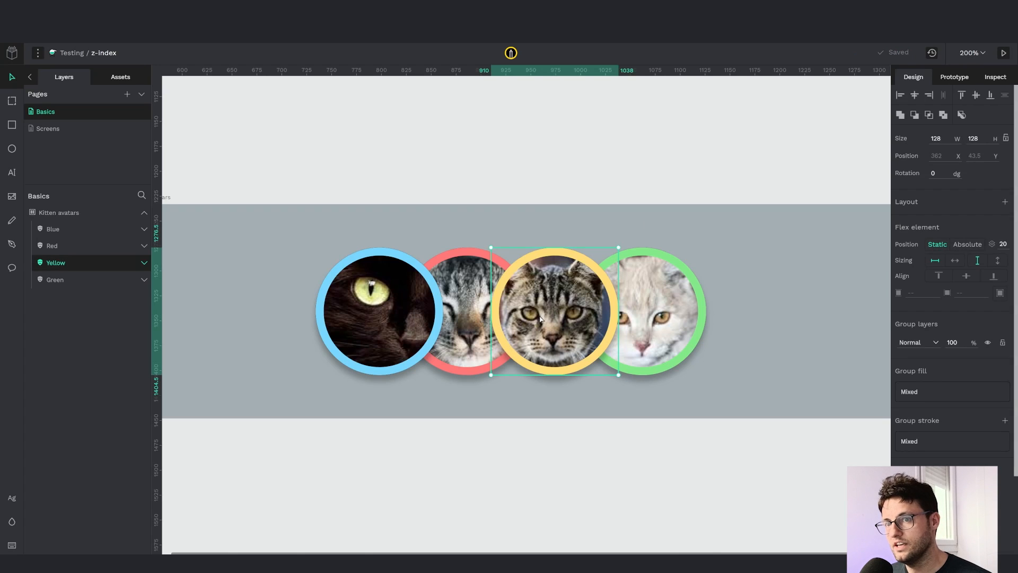
# Select the neighbouring avatar layers to check the yellow avatar sits on top
pyautogui.click(52, 245)
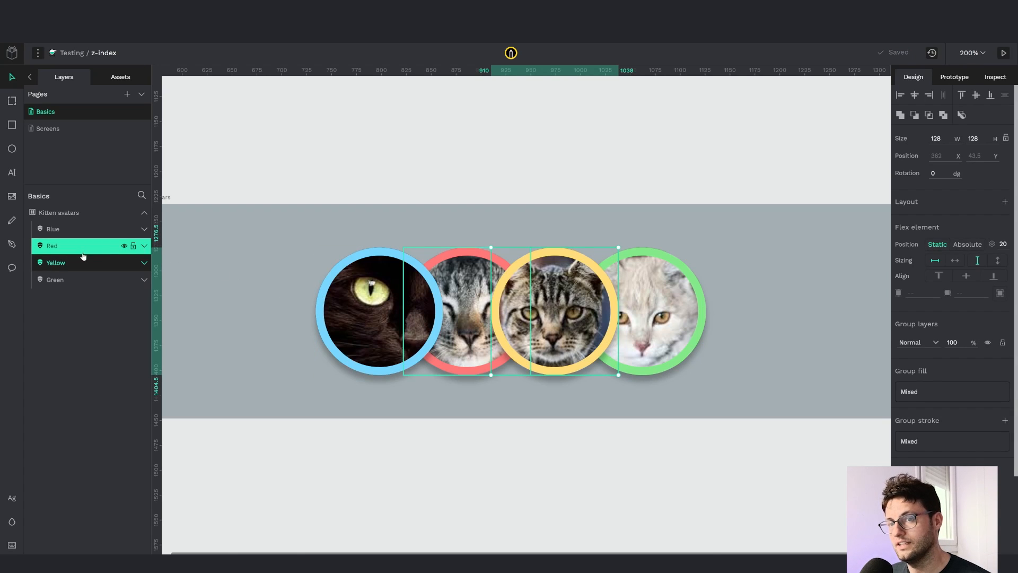
pyautogui.click(55, 262)
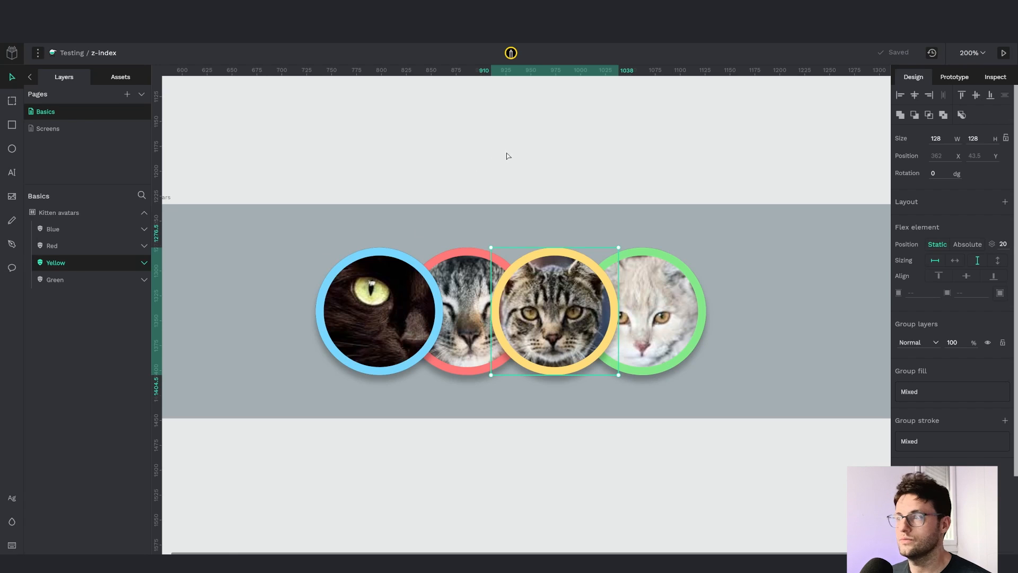
pyautogui.moveTo(507, 156)
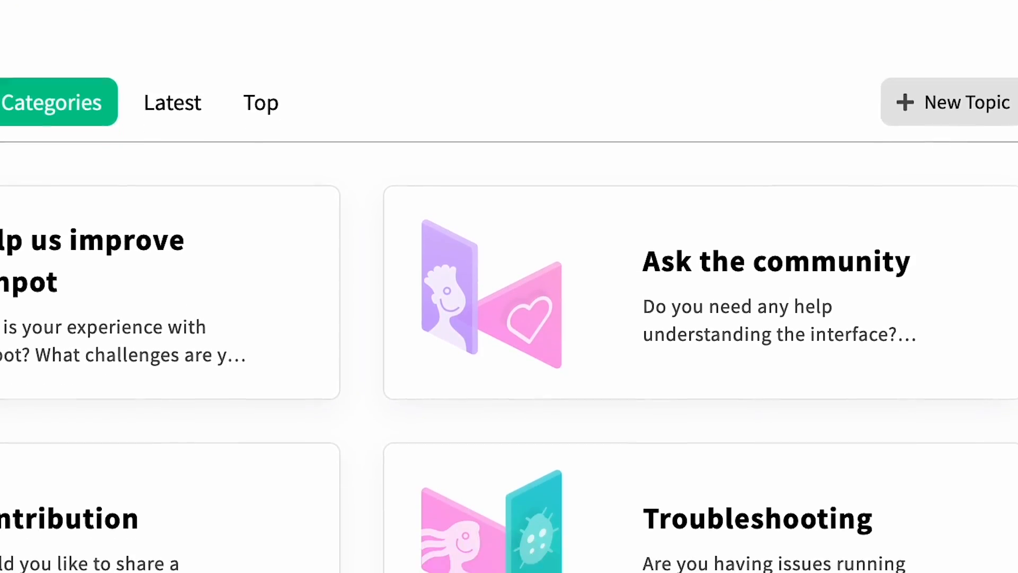
# Scroll down through the community forum's topic list
pyautogui.scroll(-3)
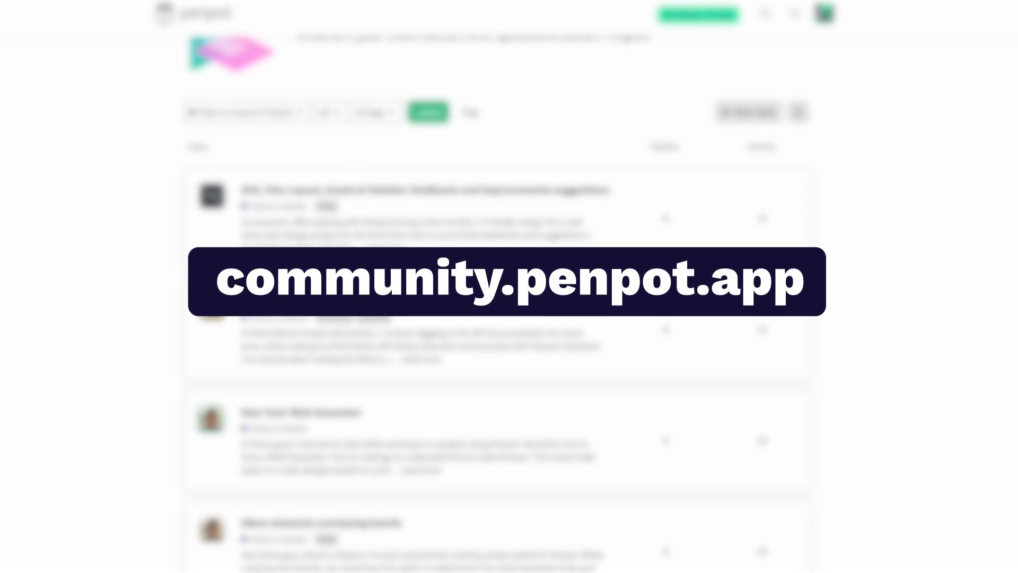
pyautogui.scroll(-3)
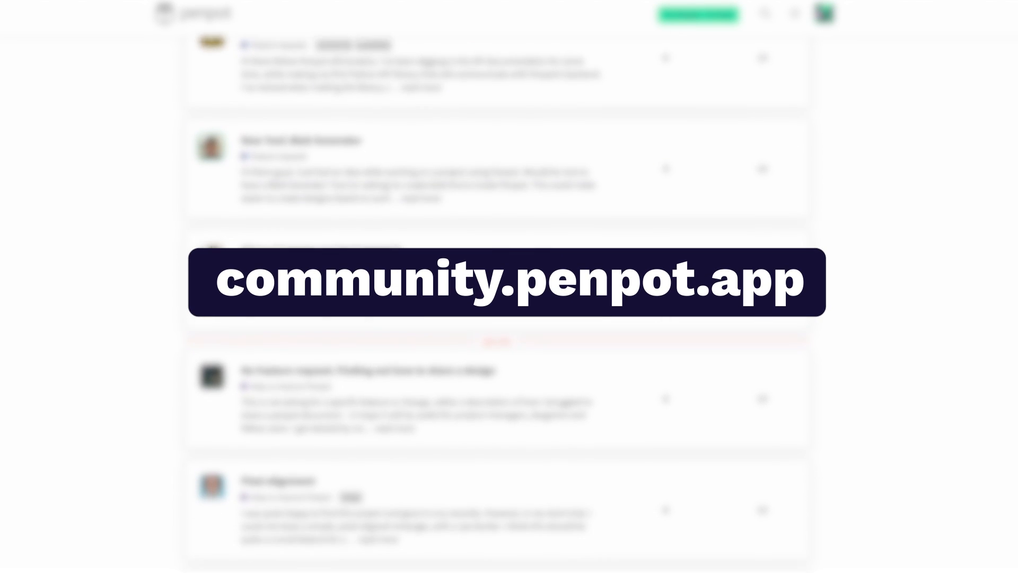
pyautogui.scroll(-3)
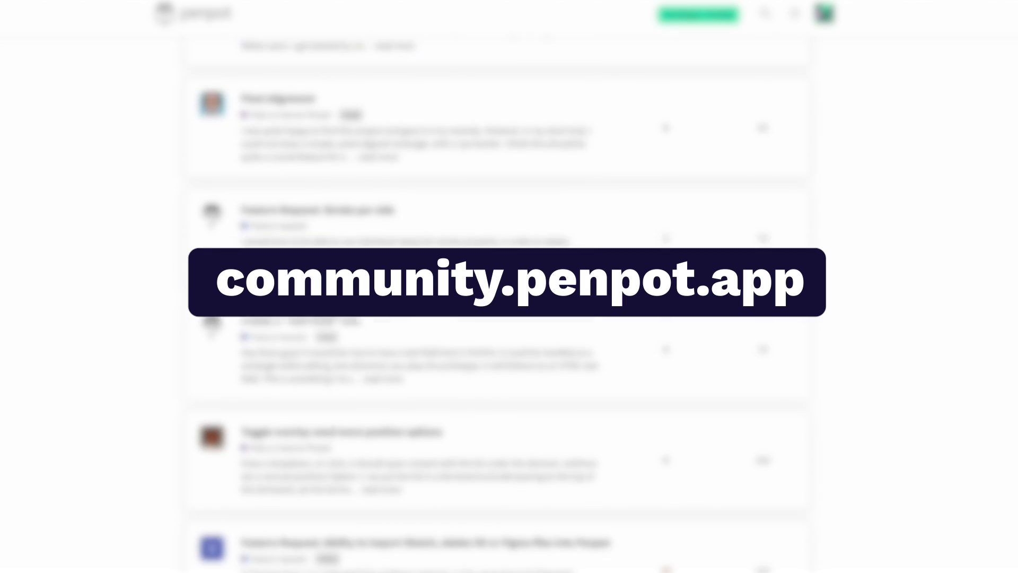